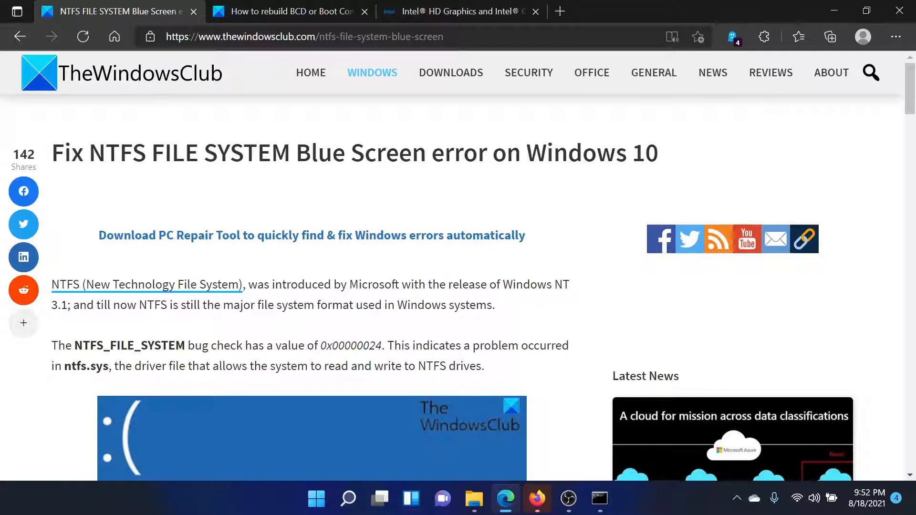
- Reach the article's fix list, then launch Command Prompt as administrator via a search for 'comm'
scroll("down", 3)
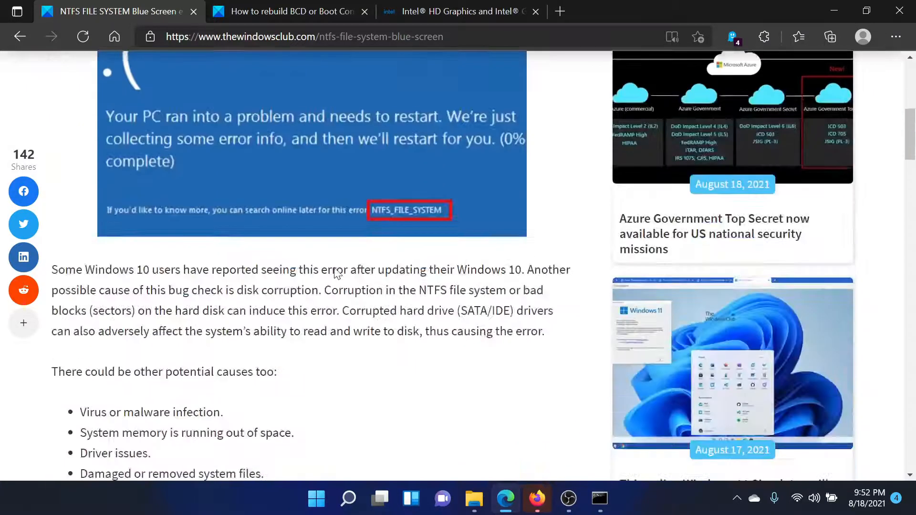
scroll("down", 3)
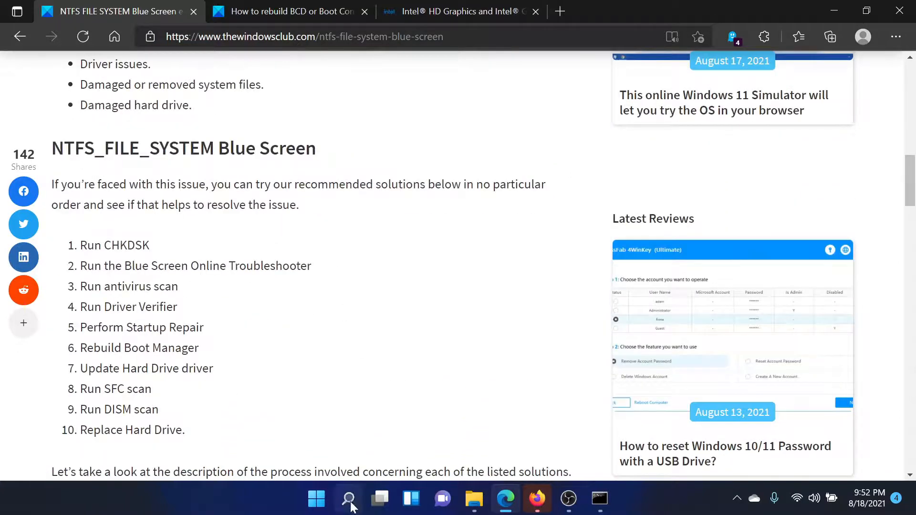
left_click(348, 499)
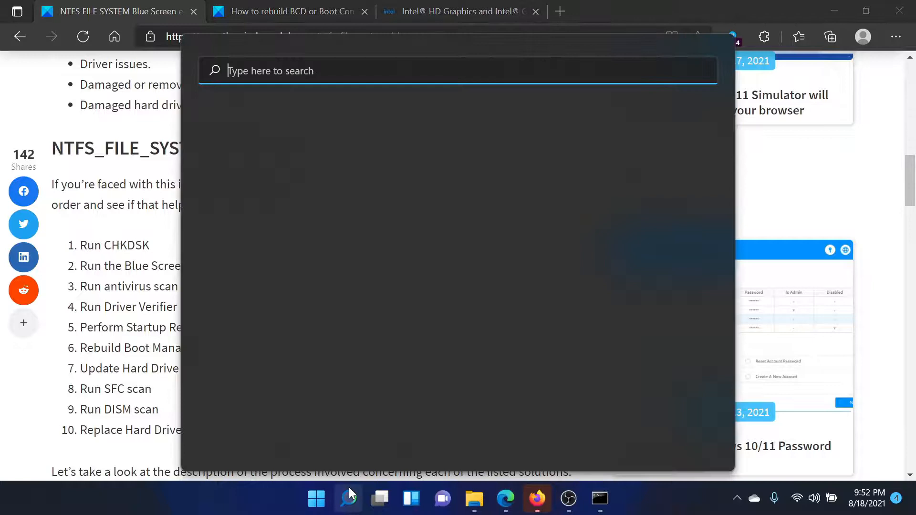
type("comm")
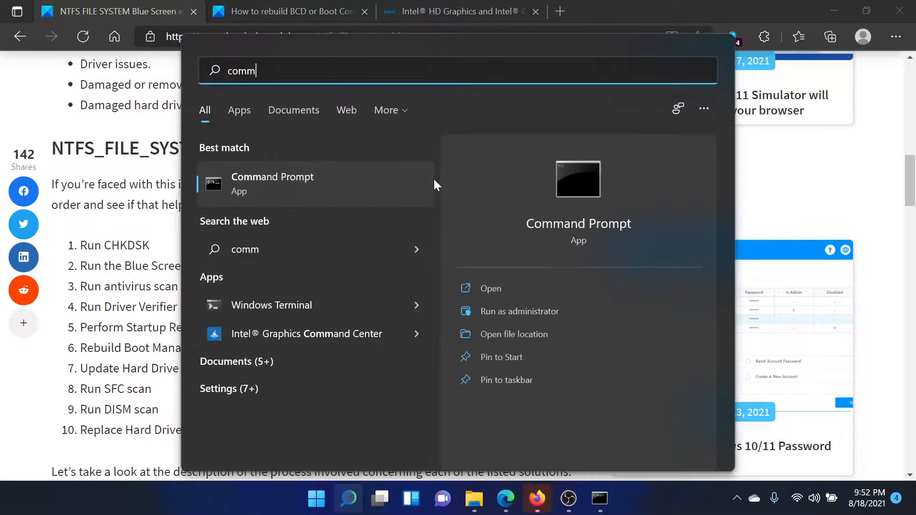
mouse_move(519, 311)
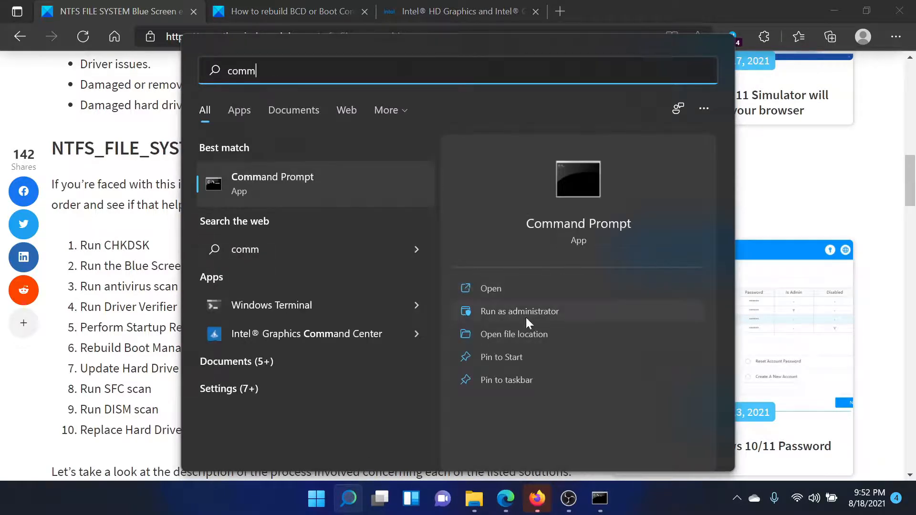
left_click(519, 312)
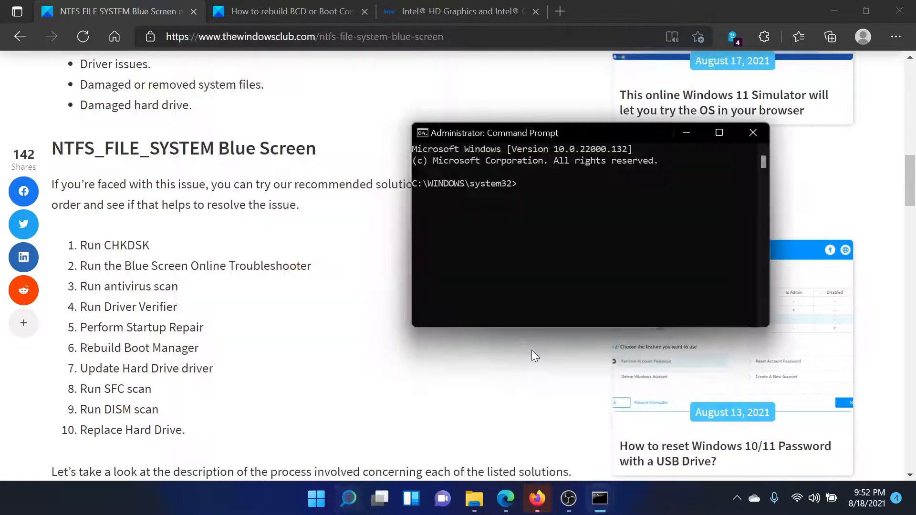
mouse_move(536, 275)
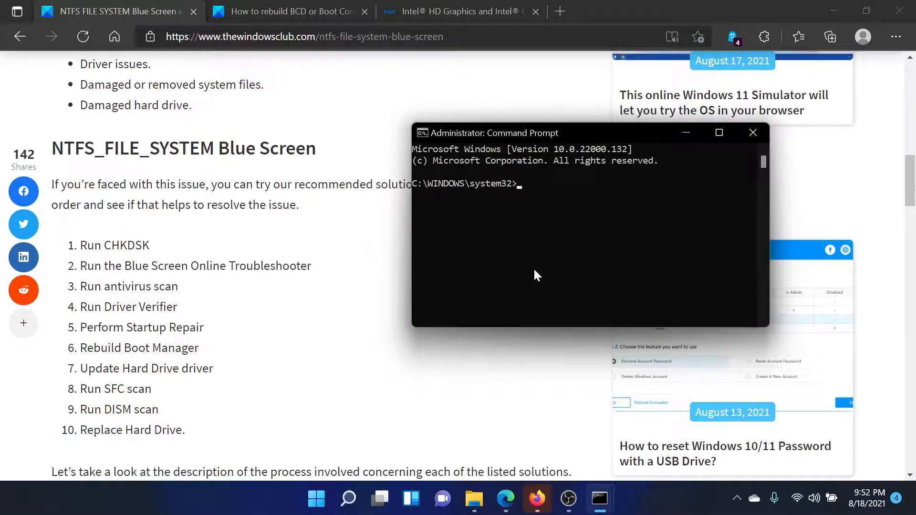
type("chkdsk /r")
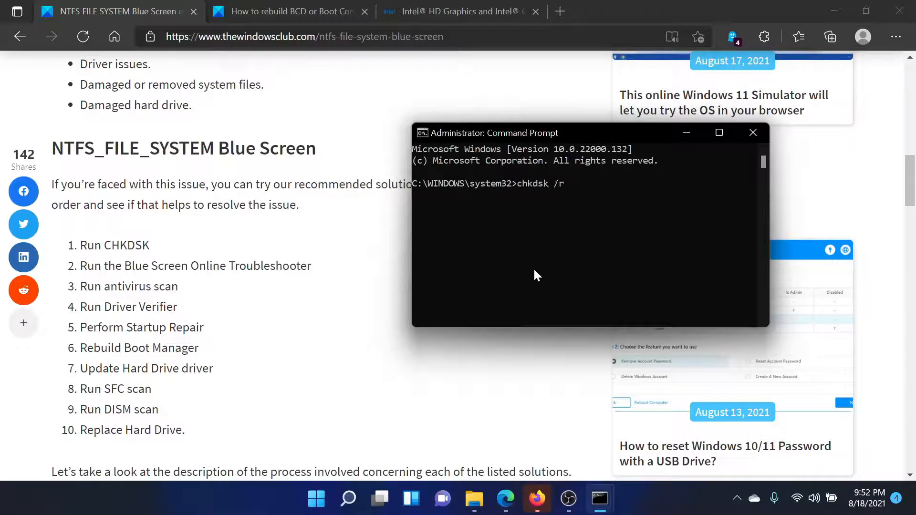
type("/f")
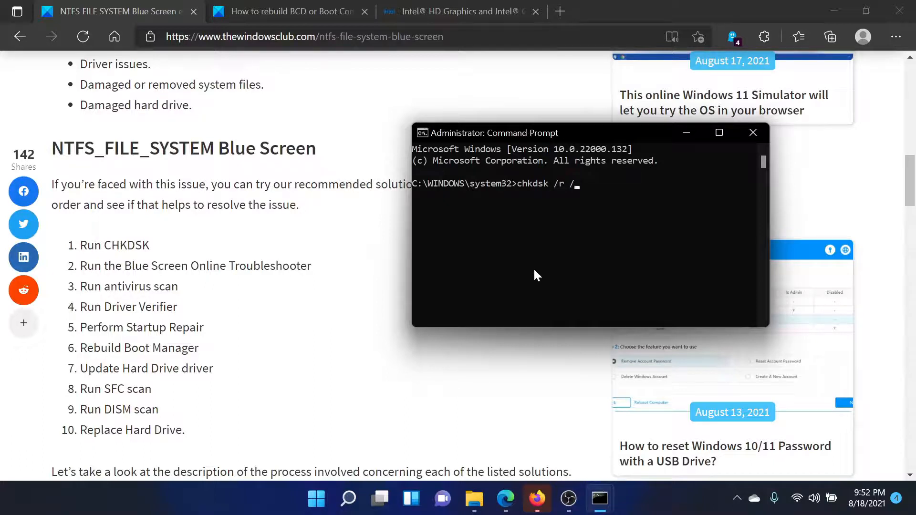
key("Escape")
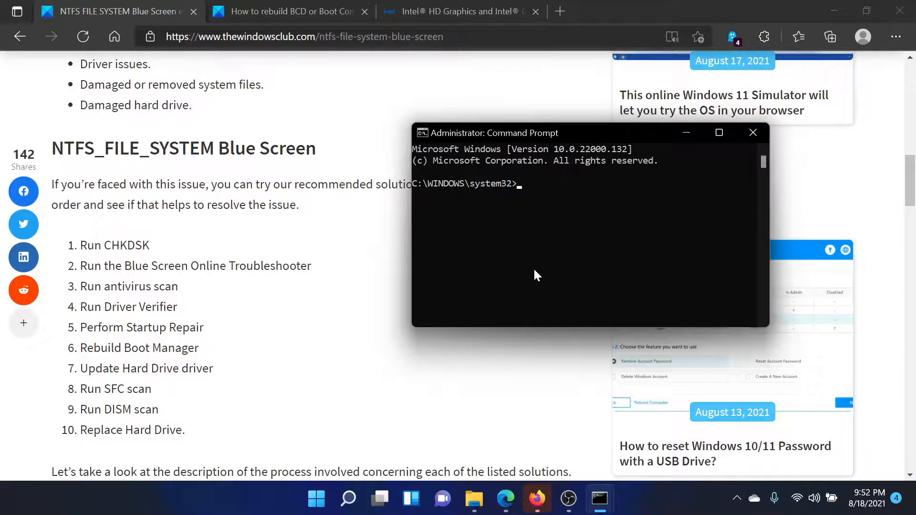
- Show the sfc /scannow command, clear it, and move to the 'How to rebuild BCD' article
type("sfc /s")
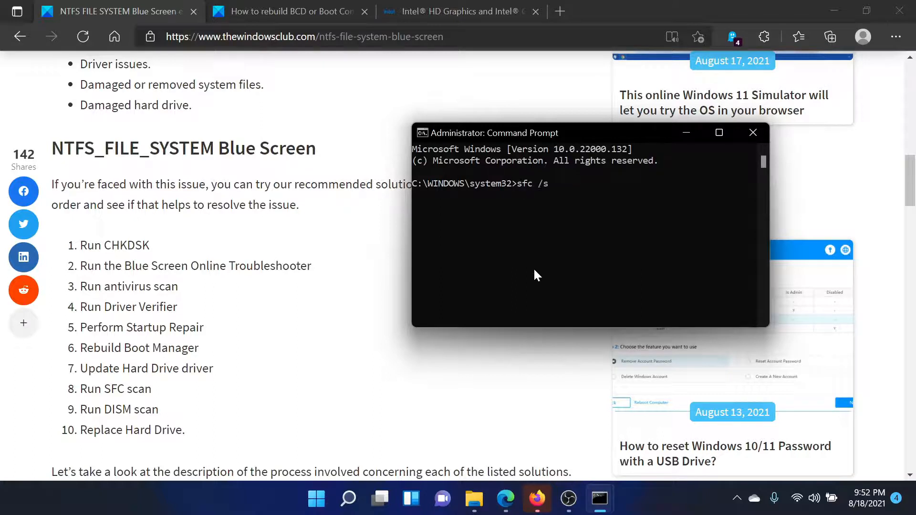
type("cannow")
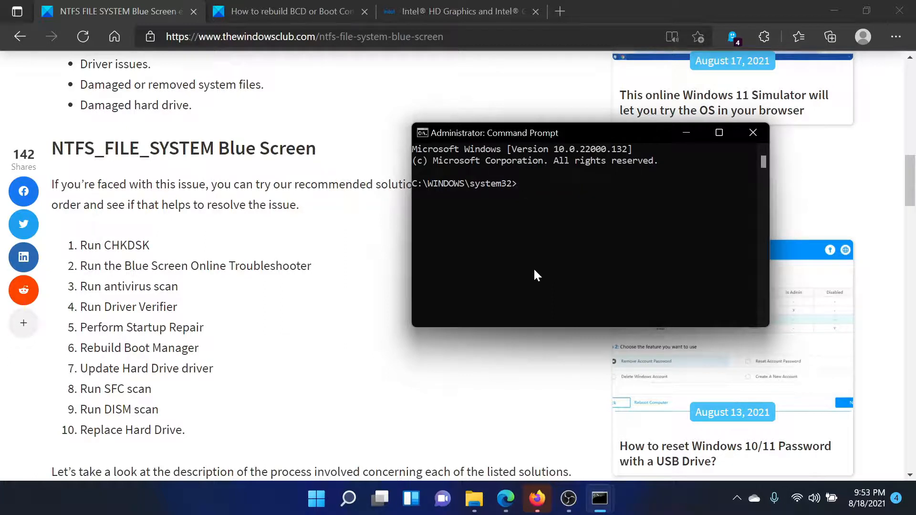
left_click(286, 11)
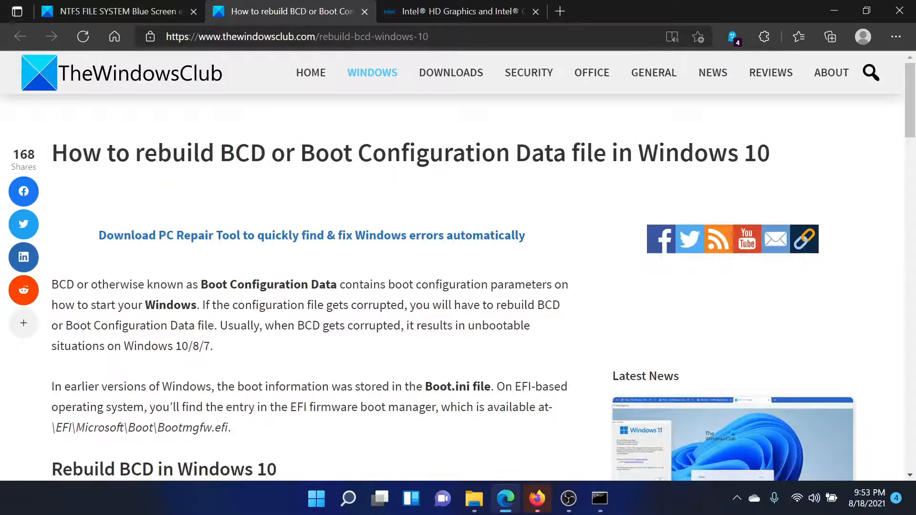
- Copy the bcdboot c:\windows /s c: command from the guide and briefly bring up the administrator prompt
scroll("down", 3)
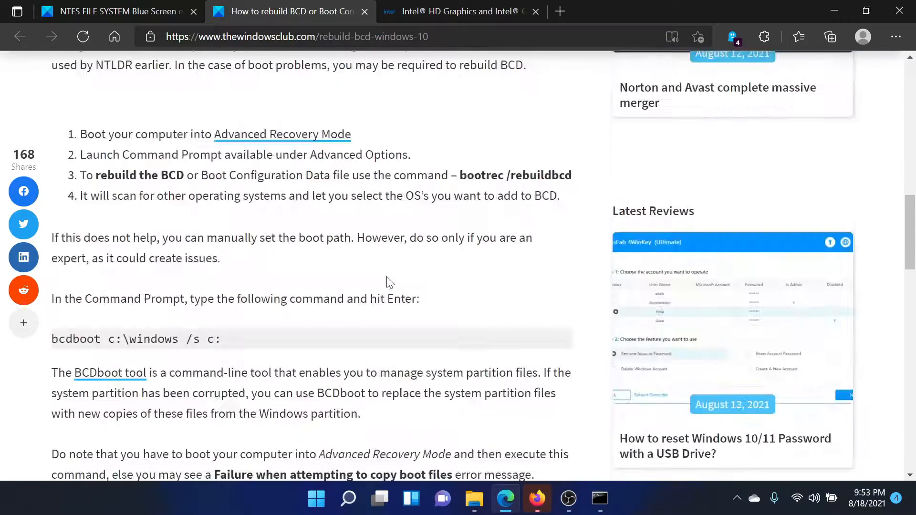
scroll("down", 3)
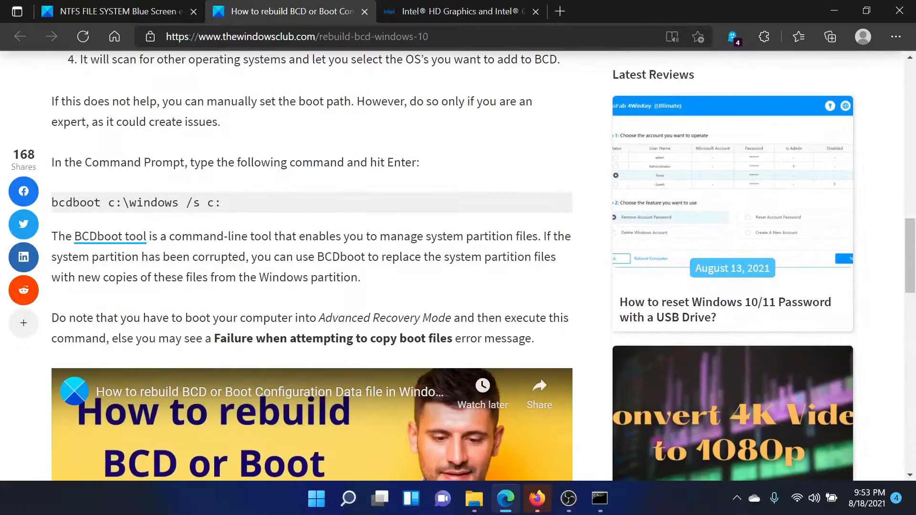
right_click(136, 203)
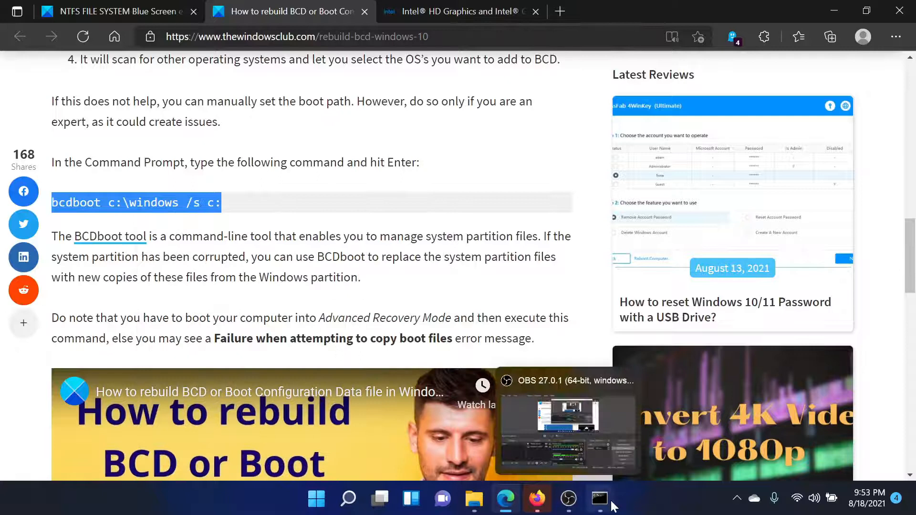
left_click(599, 499)
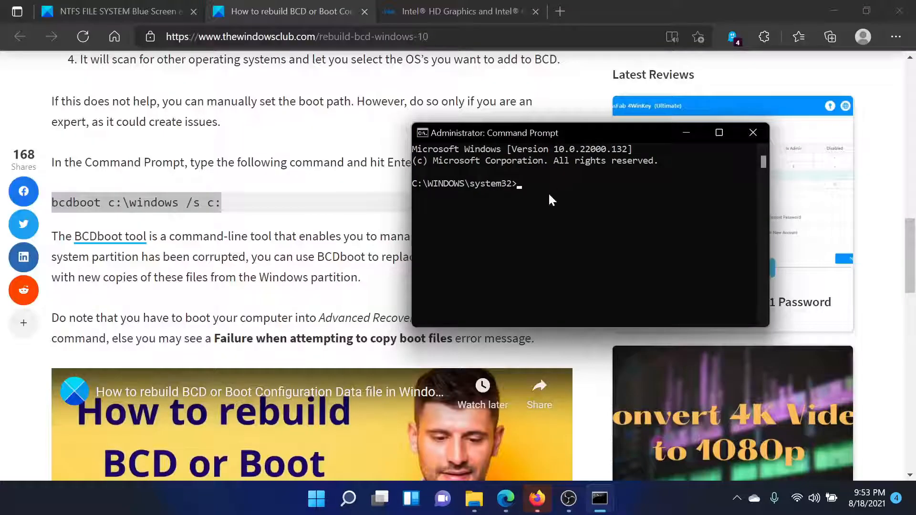
left_click(754, 133)
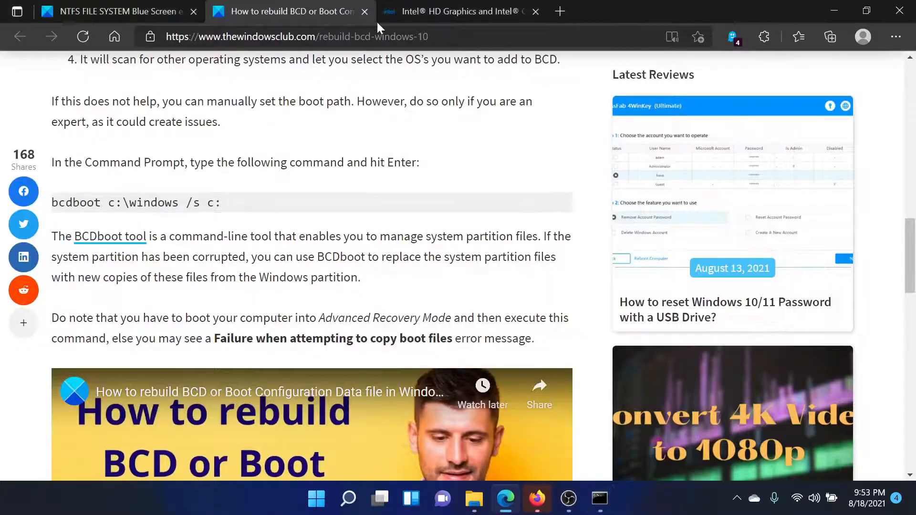
- Browse the Intel HD Graphics drivers page down to the driver downloads table
left_click(462, 12)
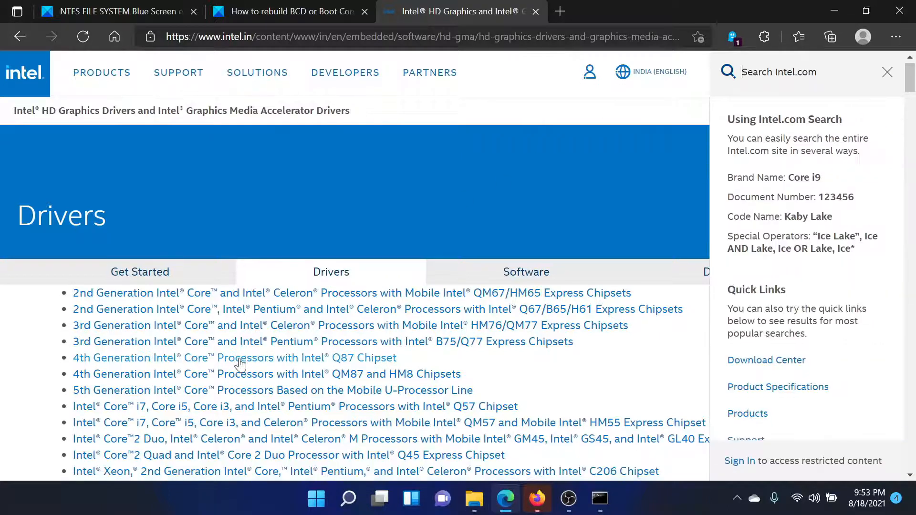
scroll("down", 3)
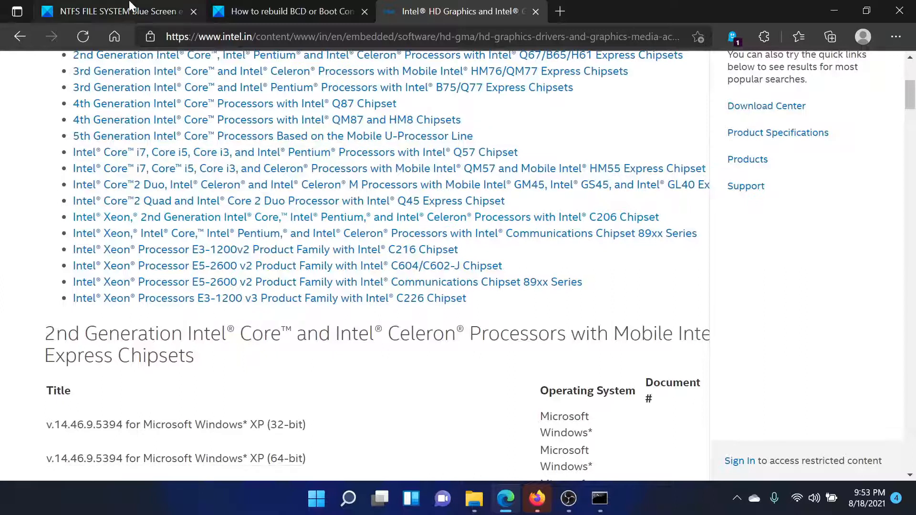
- Bring the NTFS_FILE_SYSTEM article's ten-item fix list back in front after a glance at the BCD guide
left_click(110, 12)
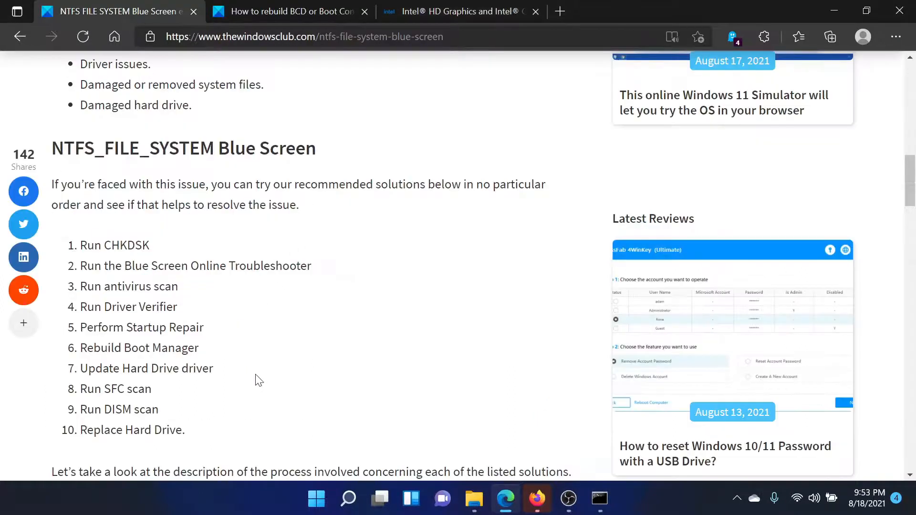
mouse_move(253, 409)
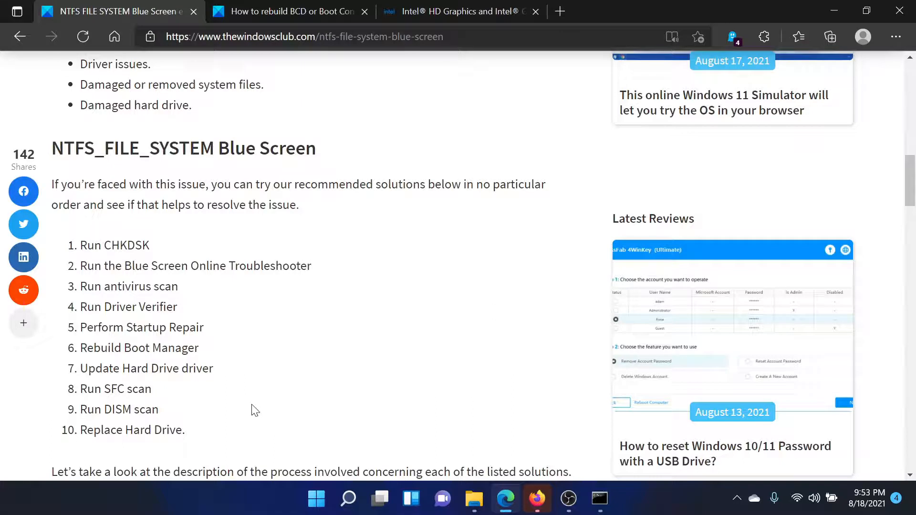
left_click(287, 11)
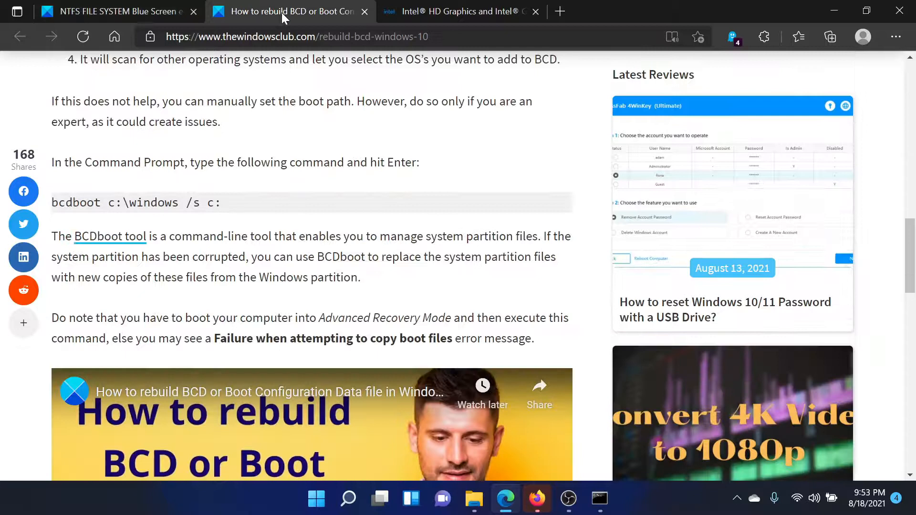
scroll("up", 3)
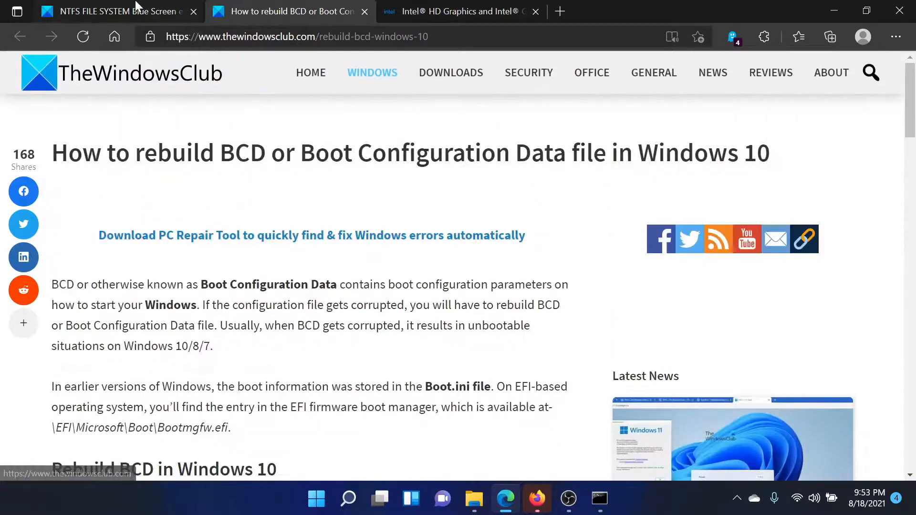
left_click(111, 12)
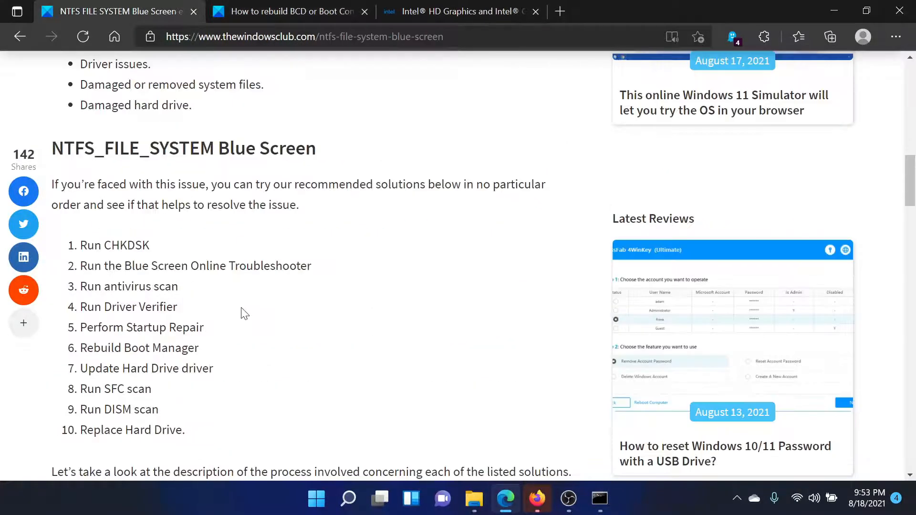